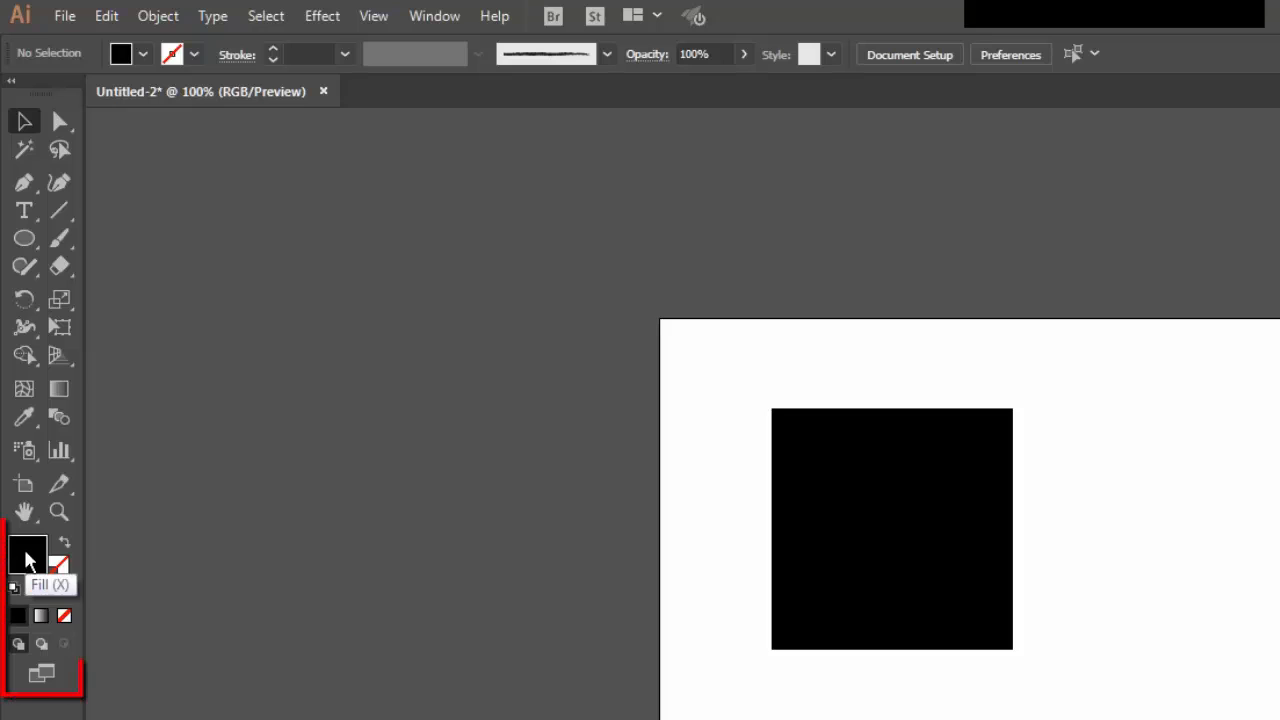
mouse_move(62, 600)
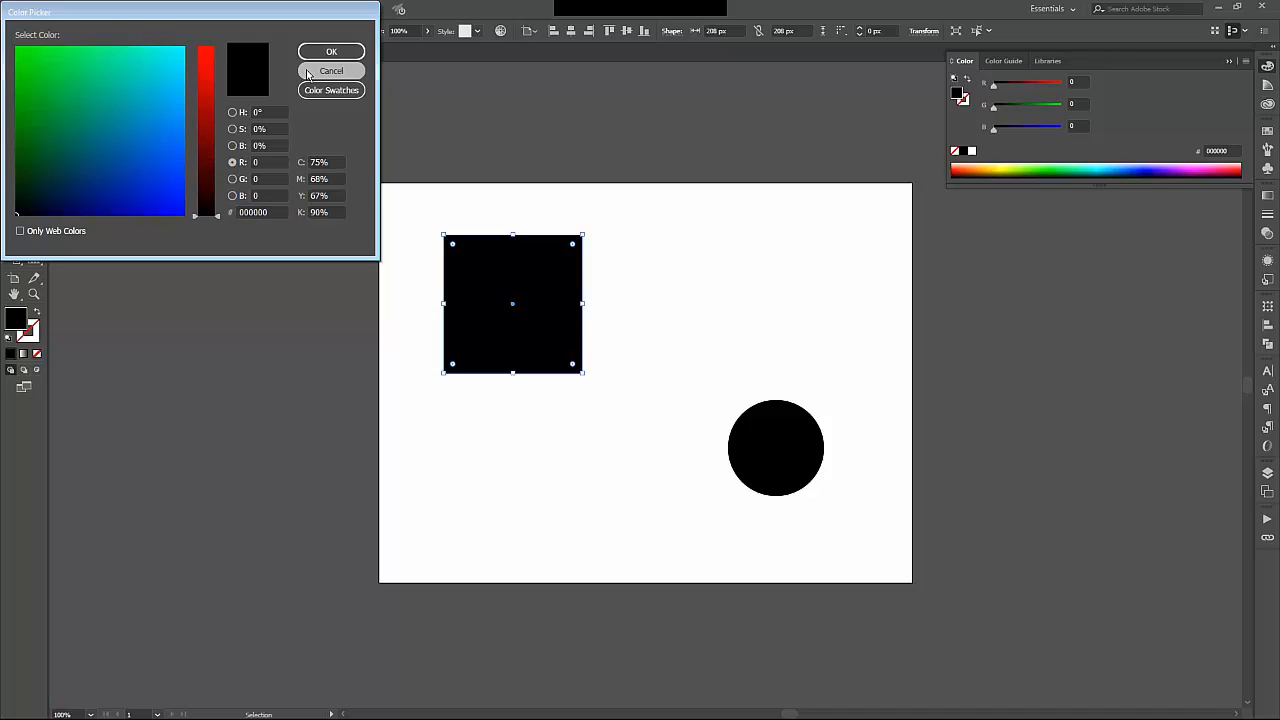
- Cancel the Color Picker, leaving the square's fill black
click(332, 70)
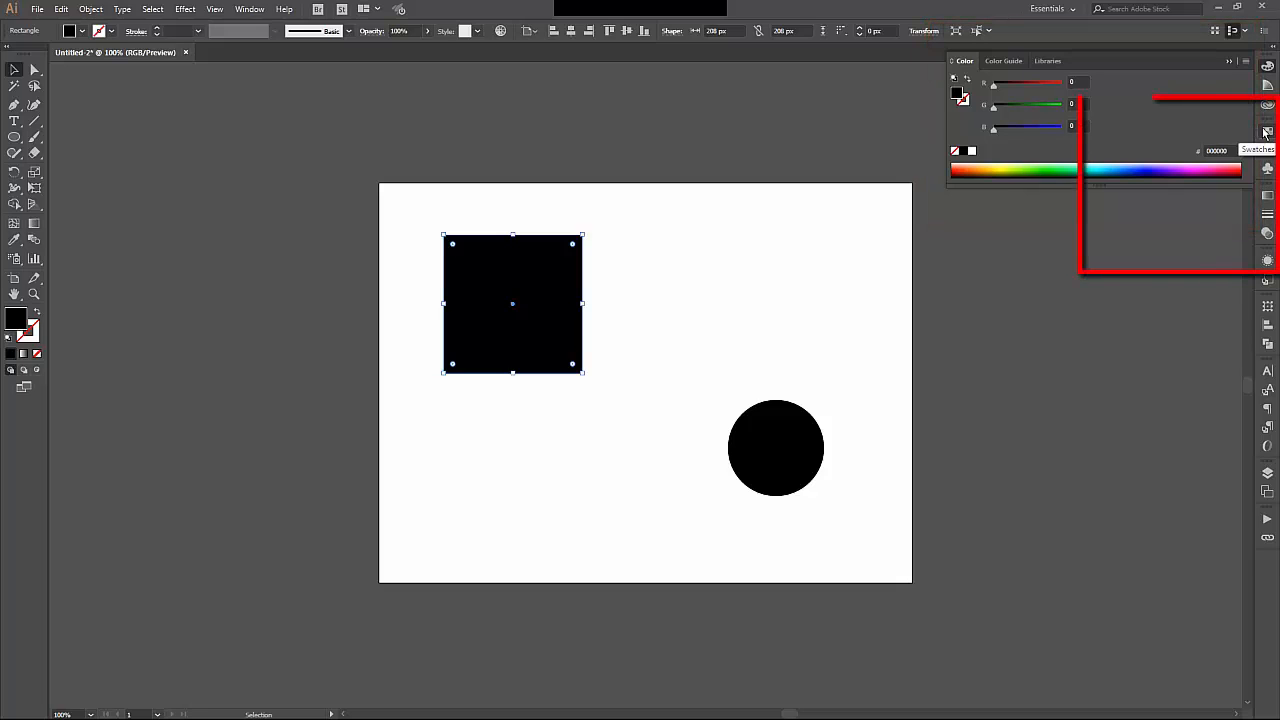
- Fill the square with the RGB Red swatch and select the circle for recolouring
click(1268, 130)
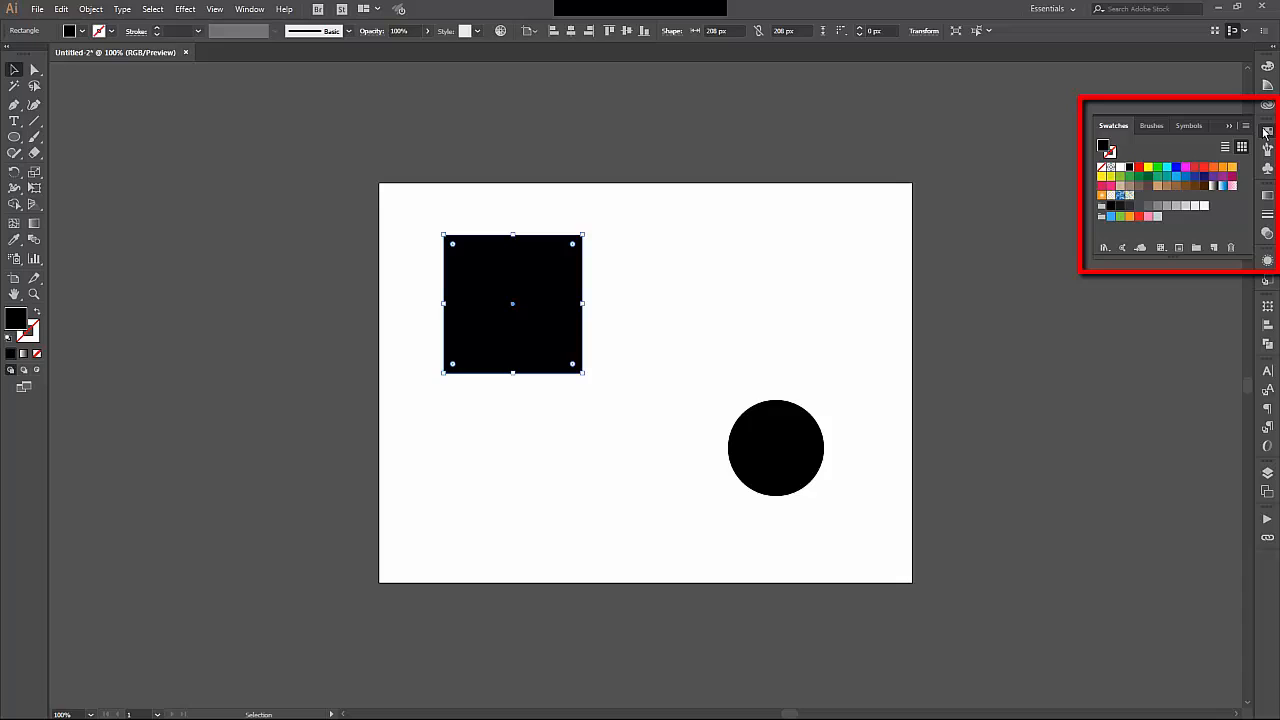
mouse_move(1170, 184)
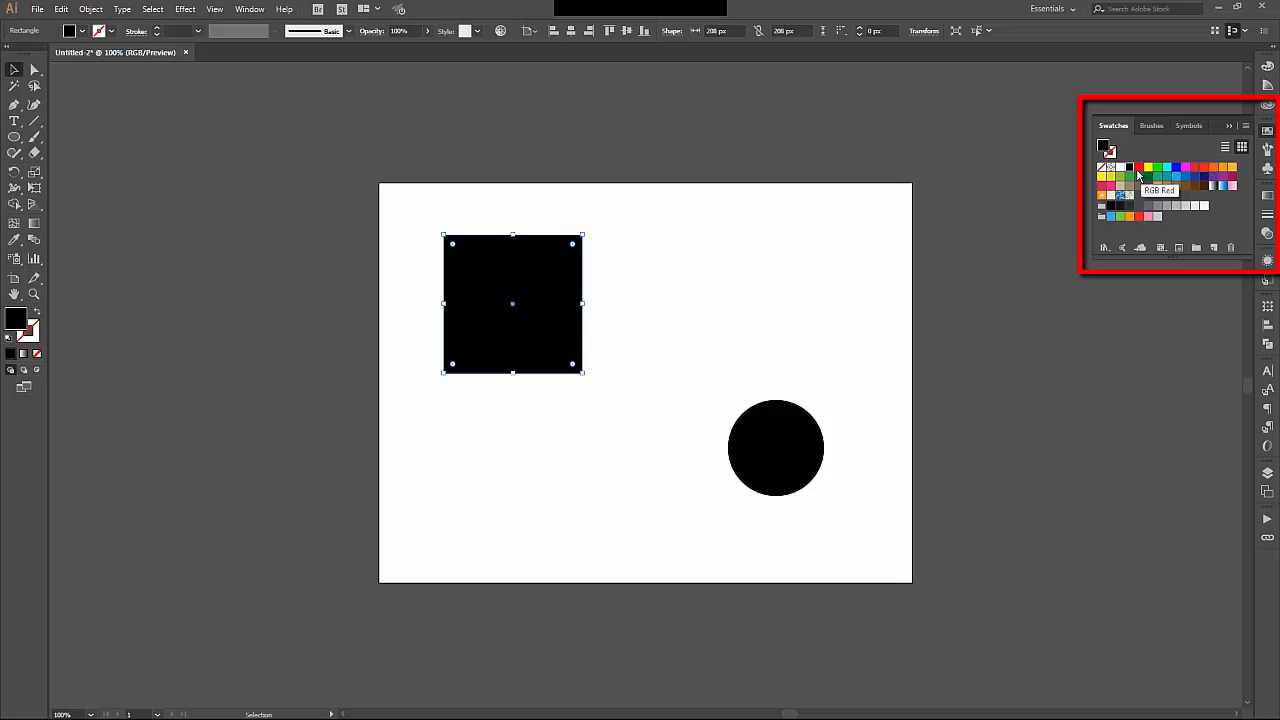
click(1138, 168)
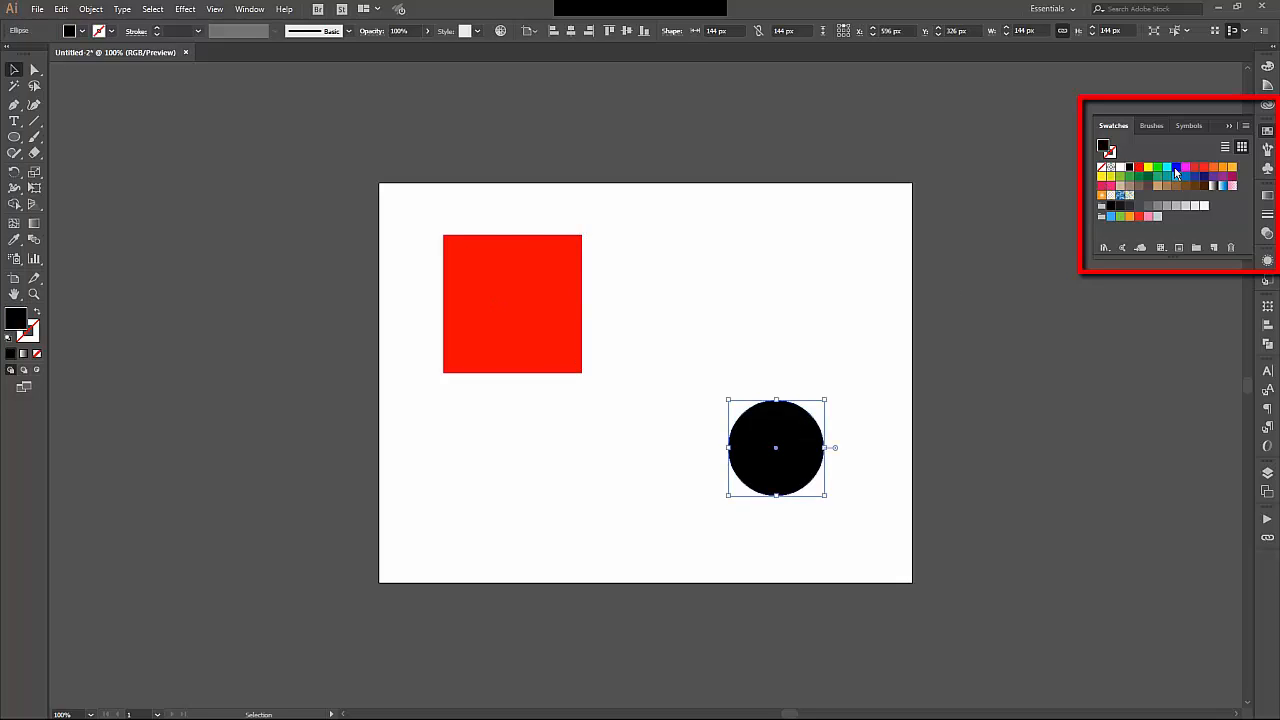
click(1176, 168)
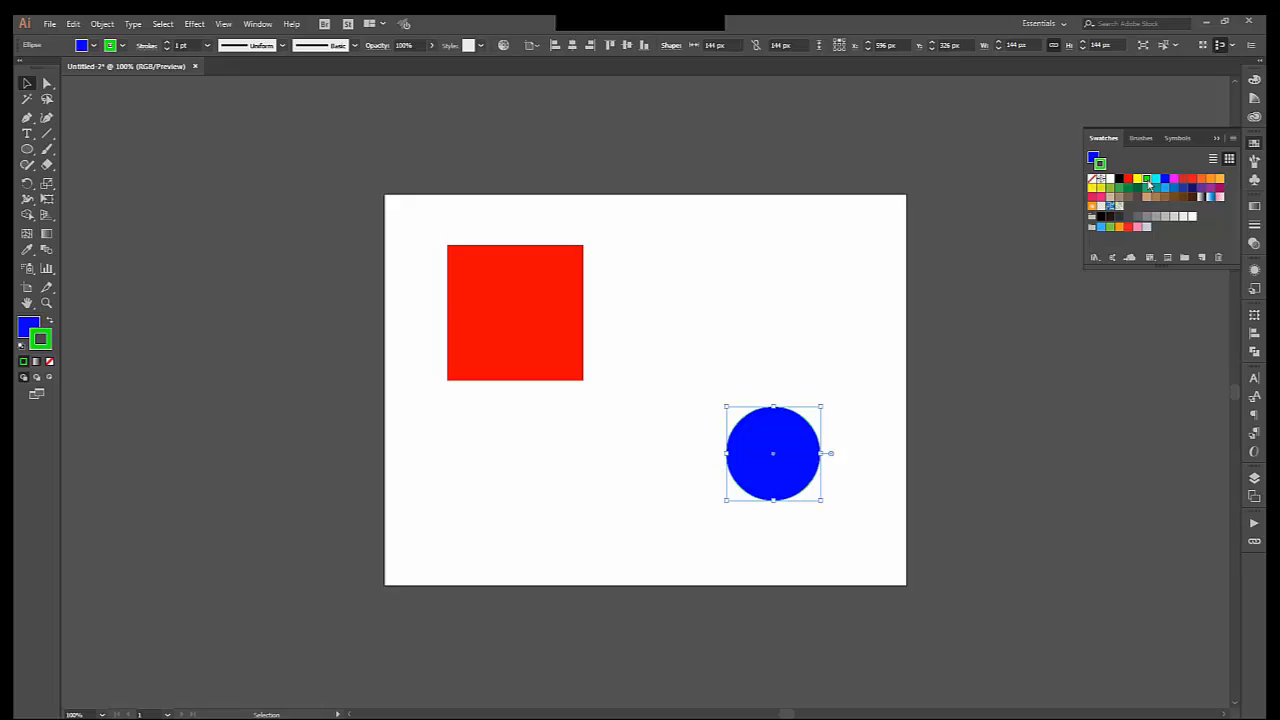
mouse_move(1232, 212)
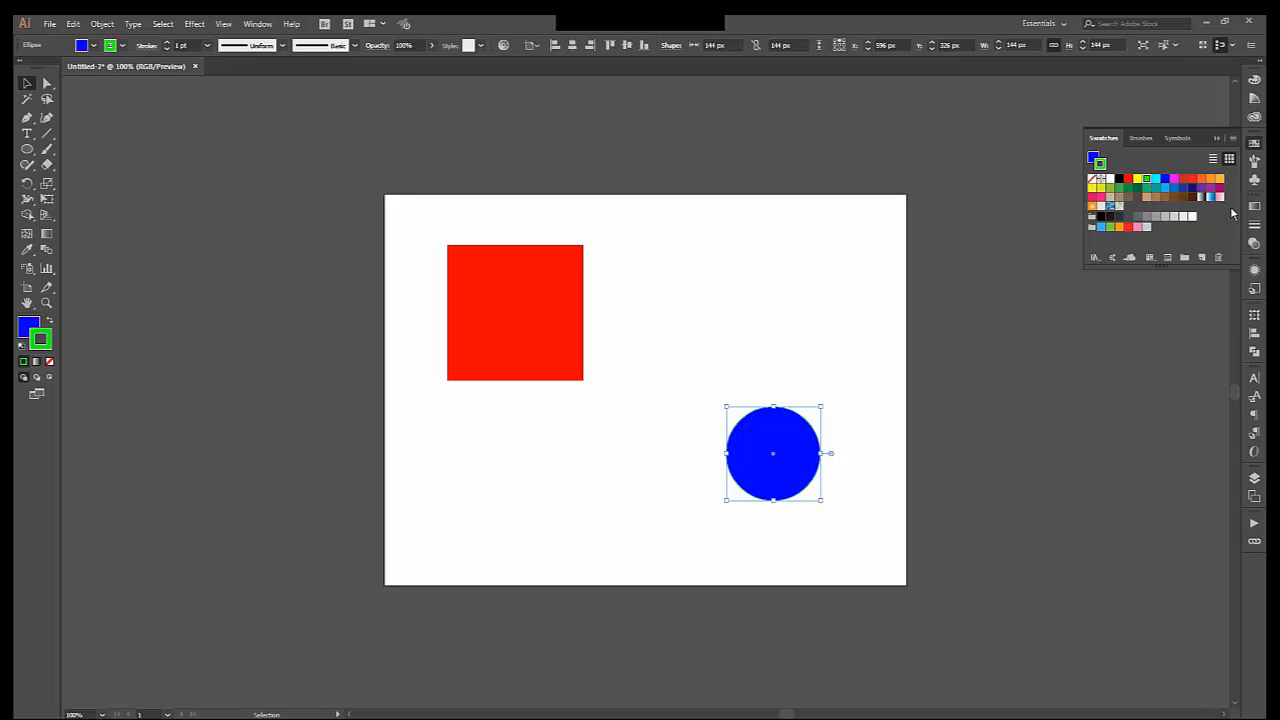
mouse_move(1254, 224)
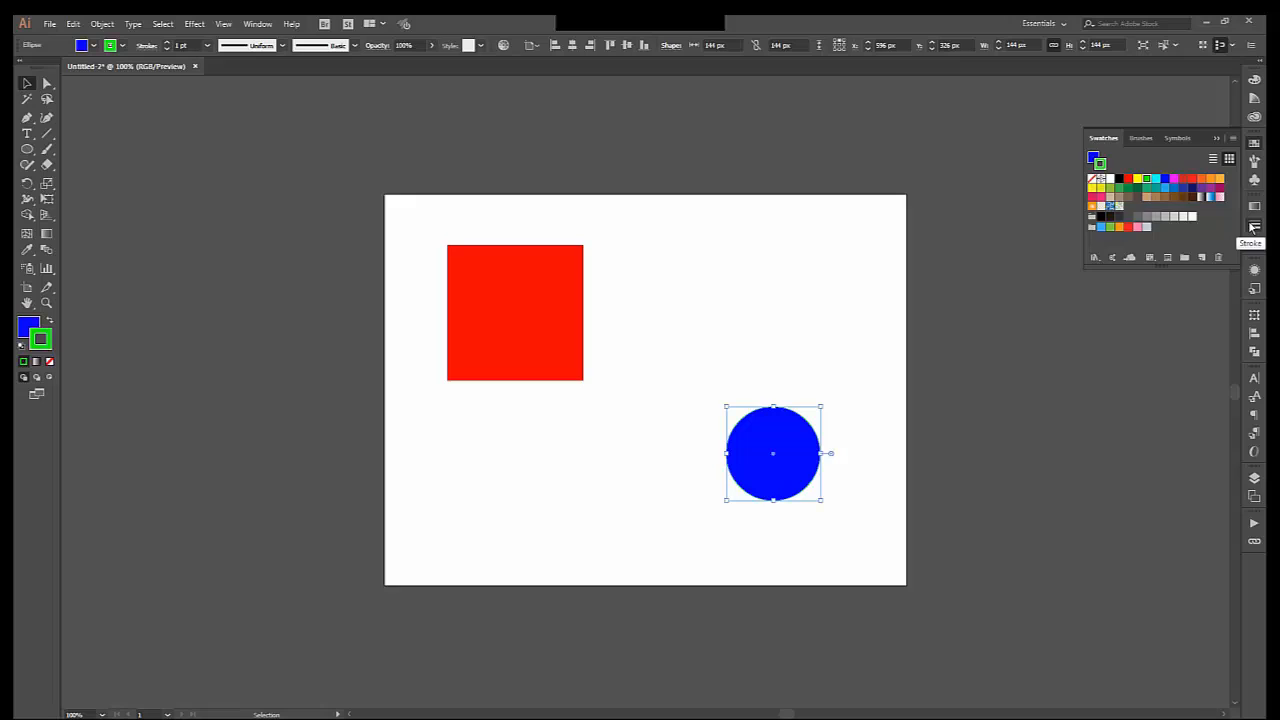
- Raise the circle's green stroke weight to a thick outline
click(1250, 230)
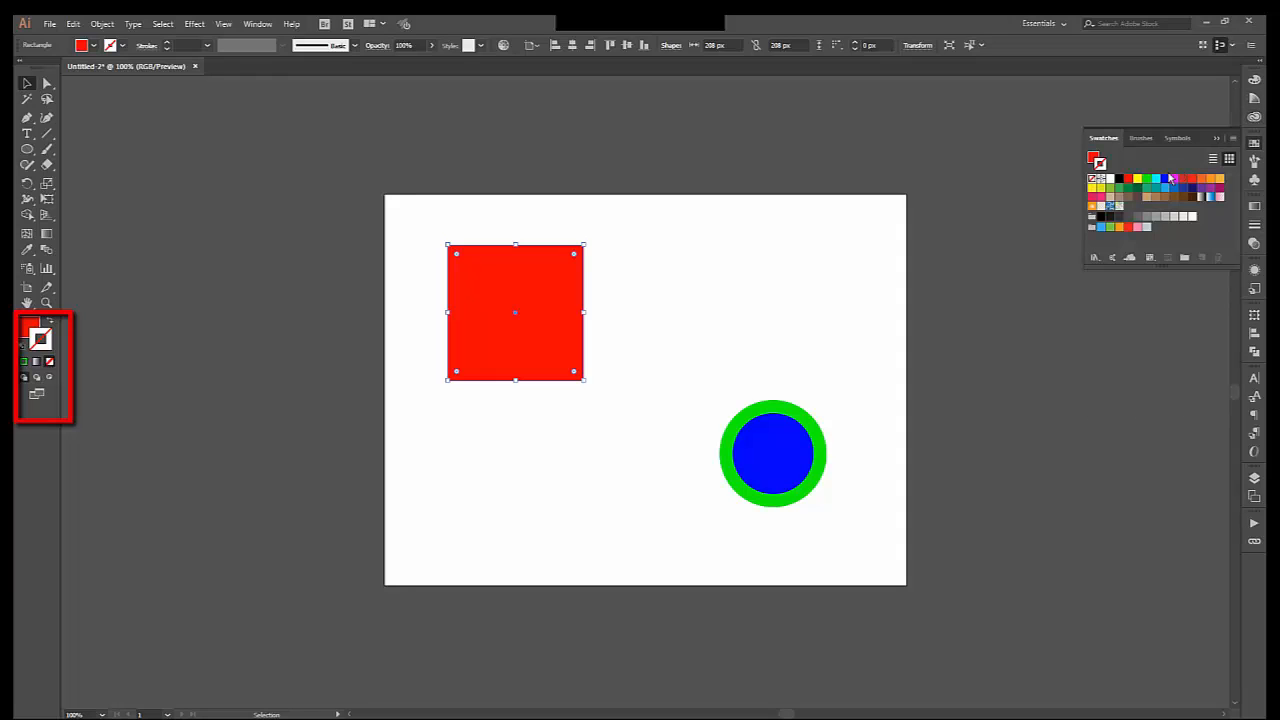
- Switch the square to stroke editing and set its outline to blue
click(1170, 180)
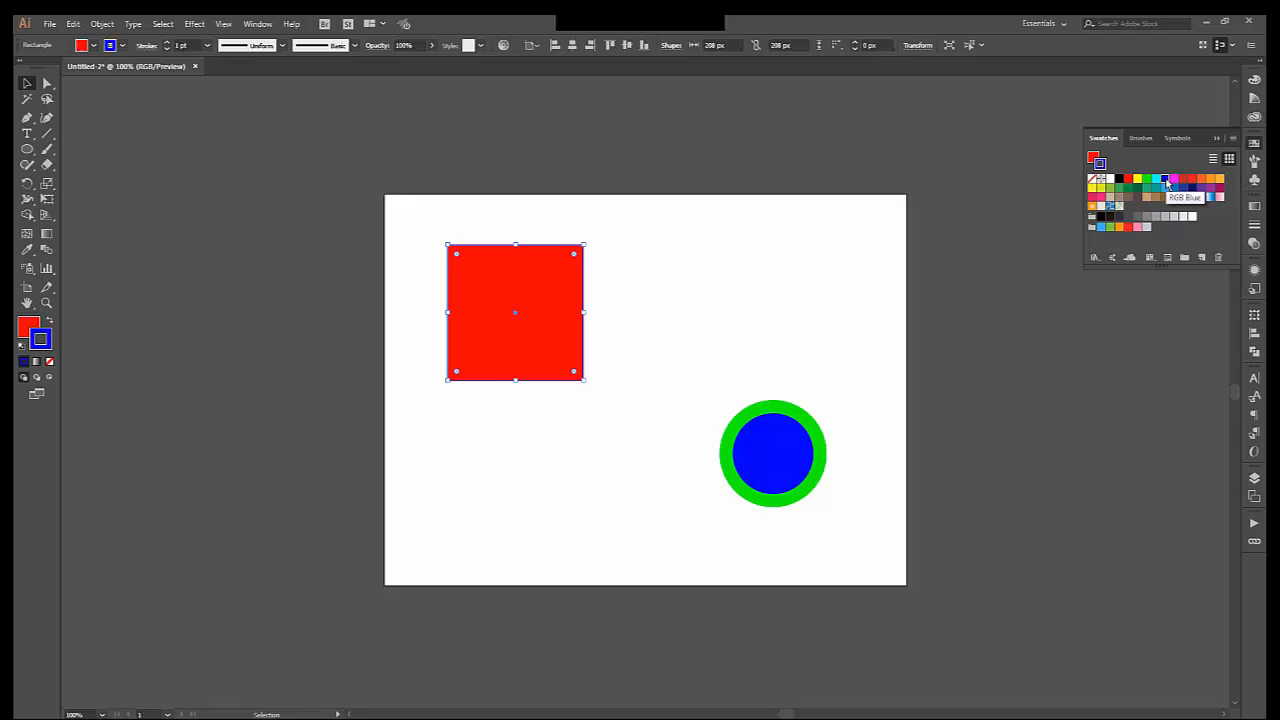